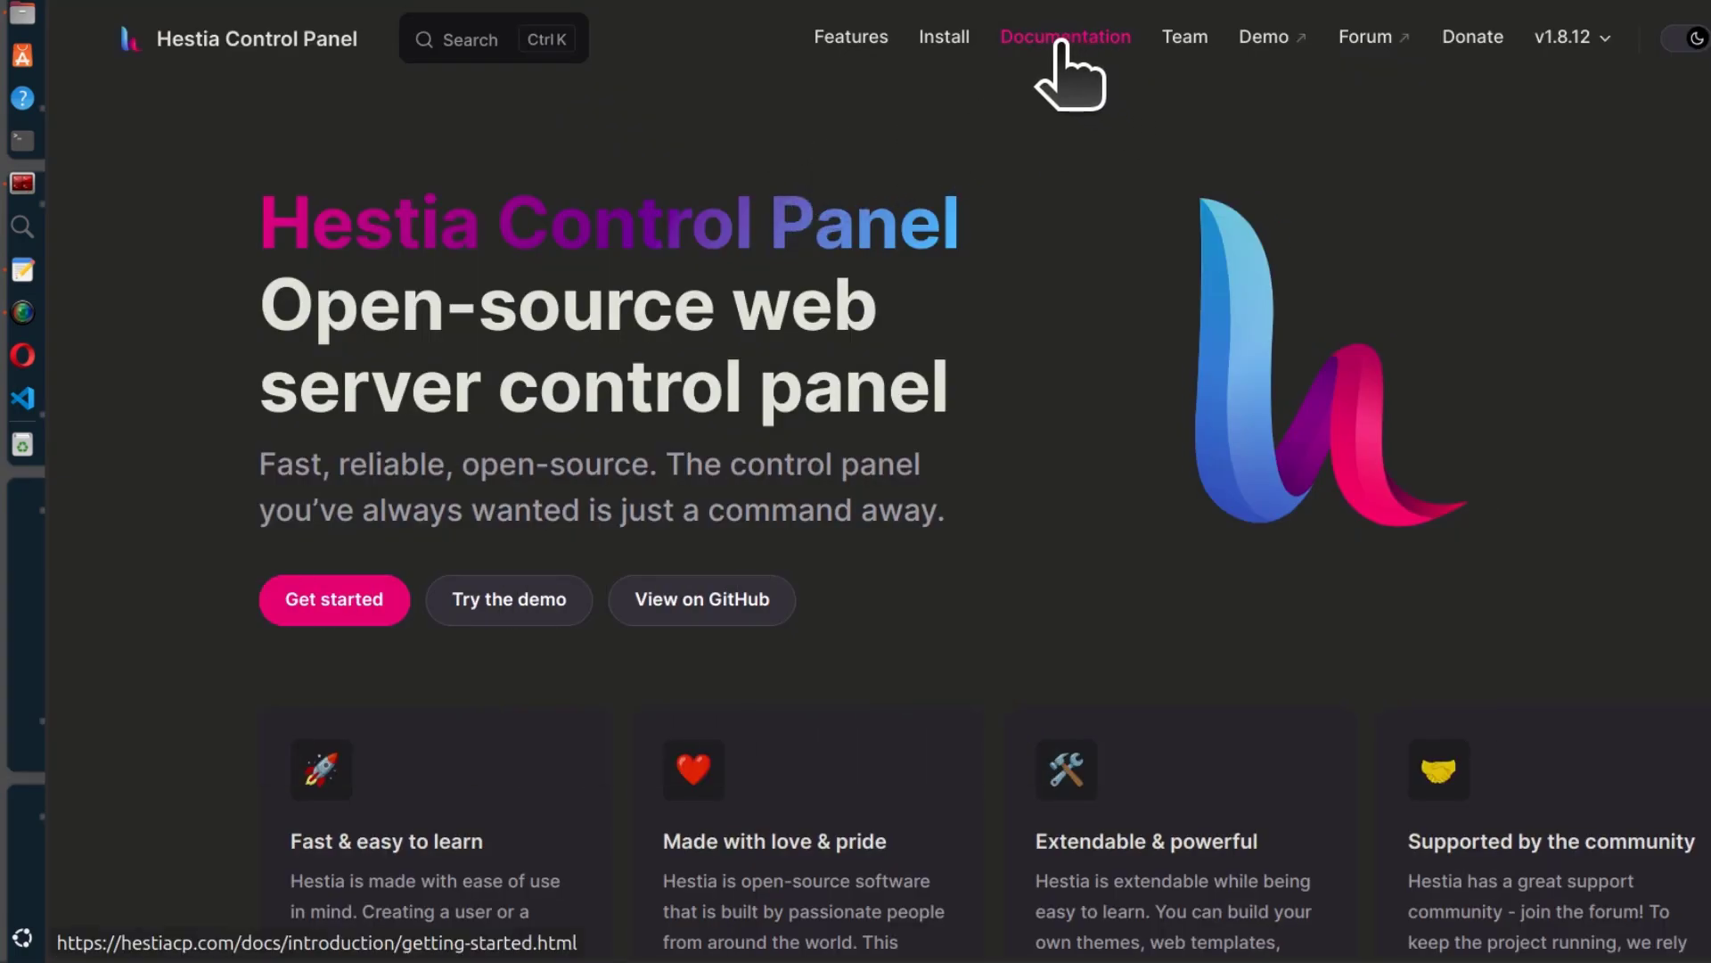
# Step: Open the Hestia docs' Community guide 'Ioncube installer for Hestia'
pyautogui.click(1065, 36)
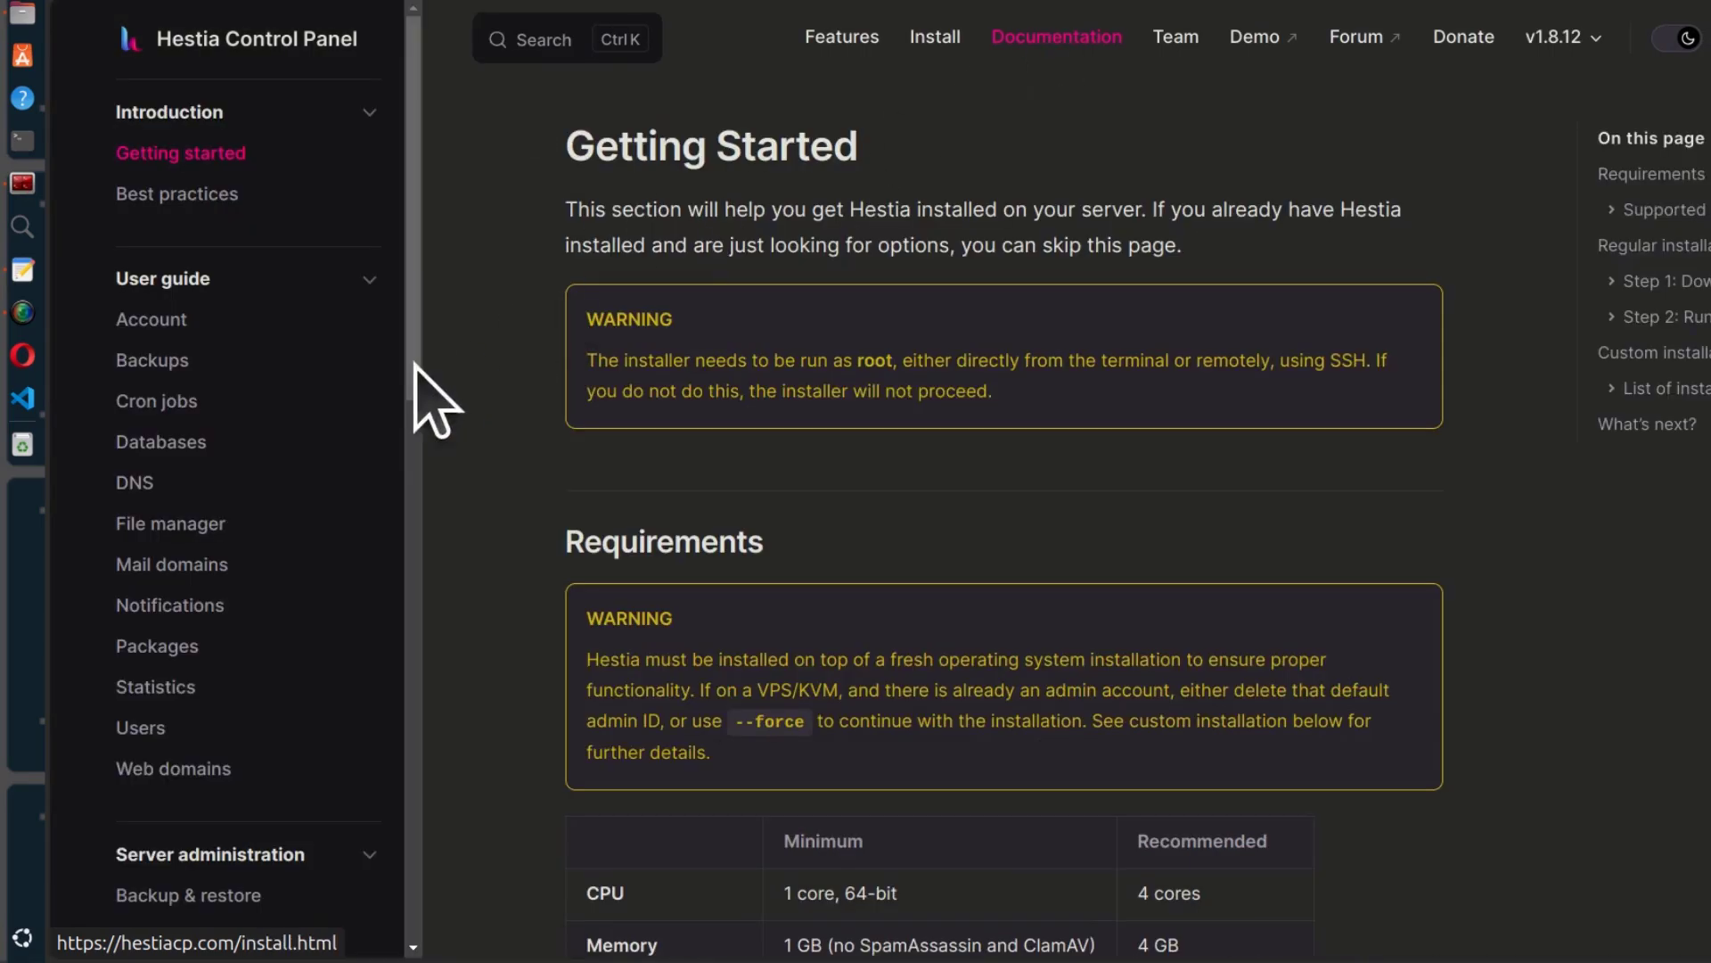
pyautogui.scroll(-3)
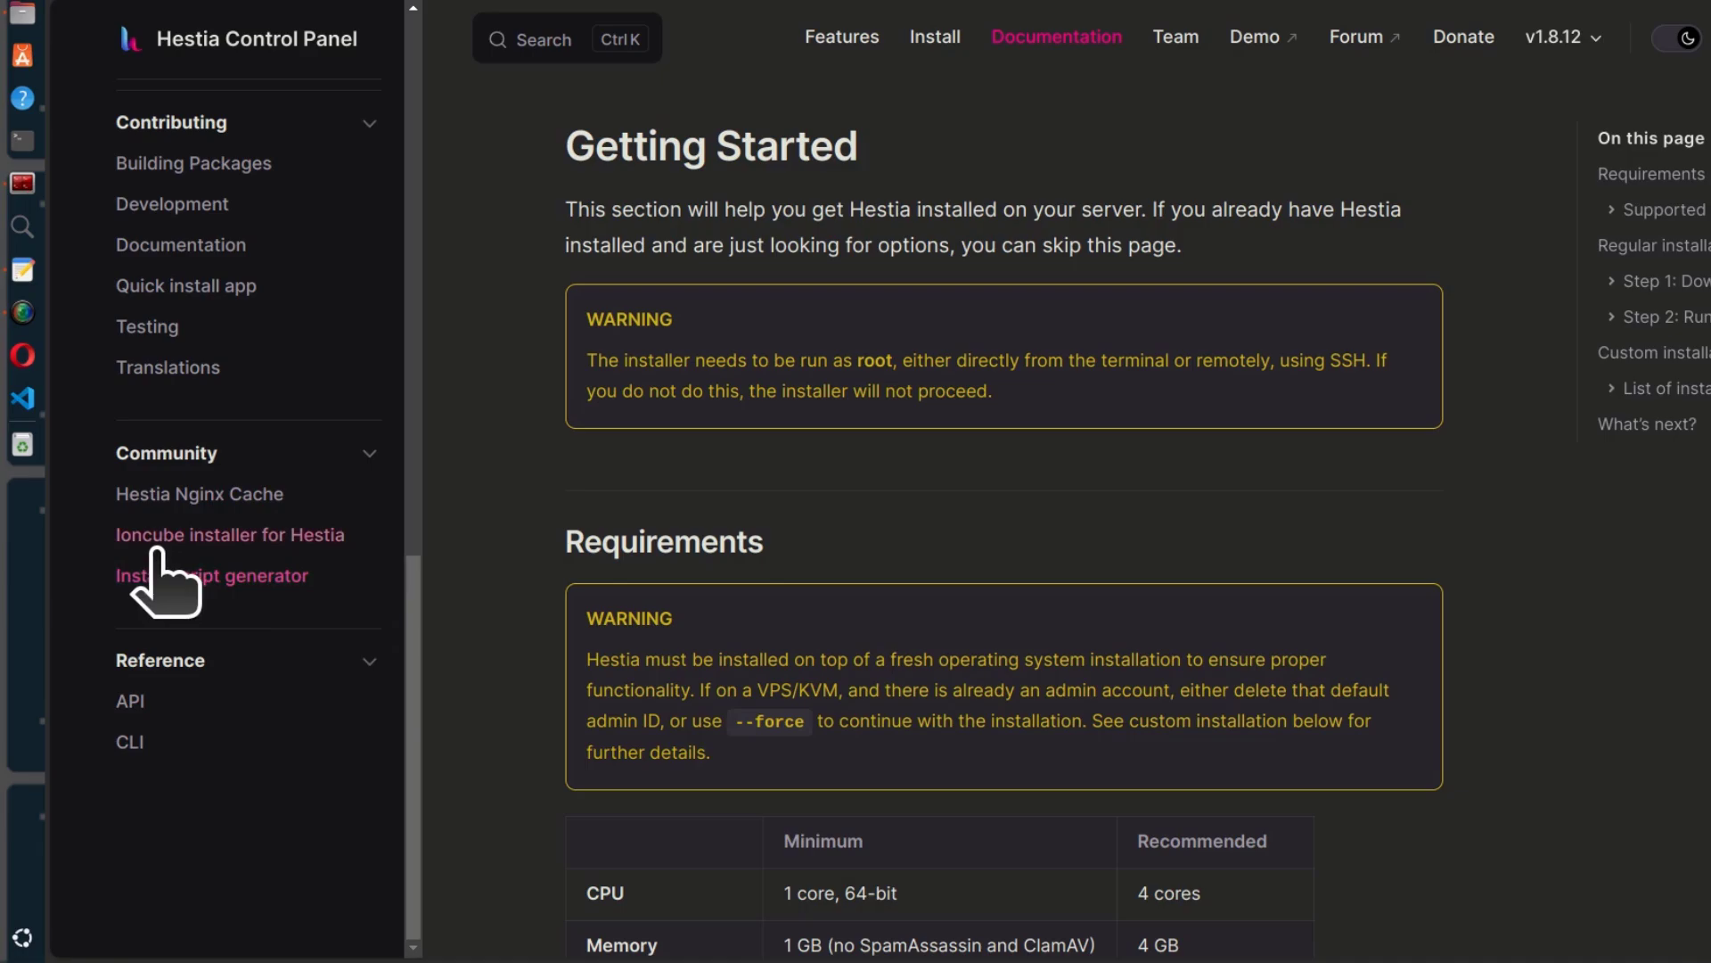
pyautogui.moveTo(246, 551)
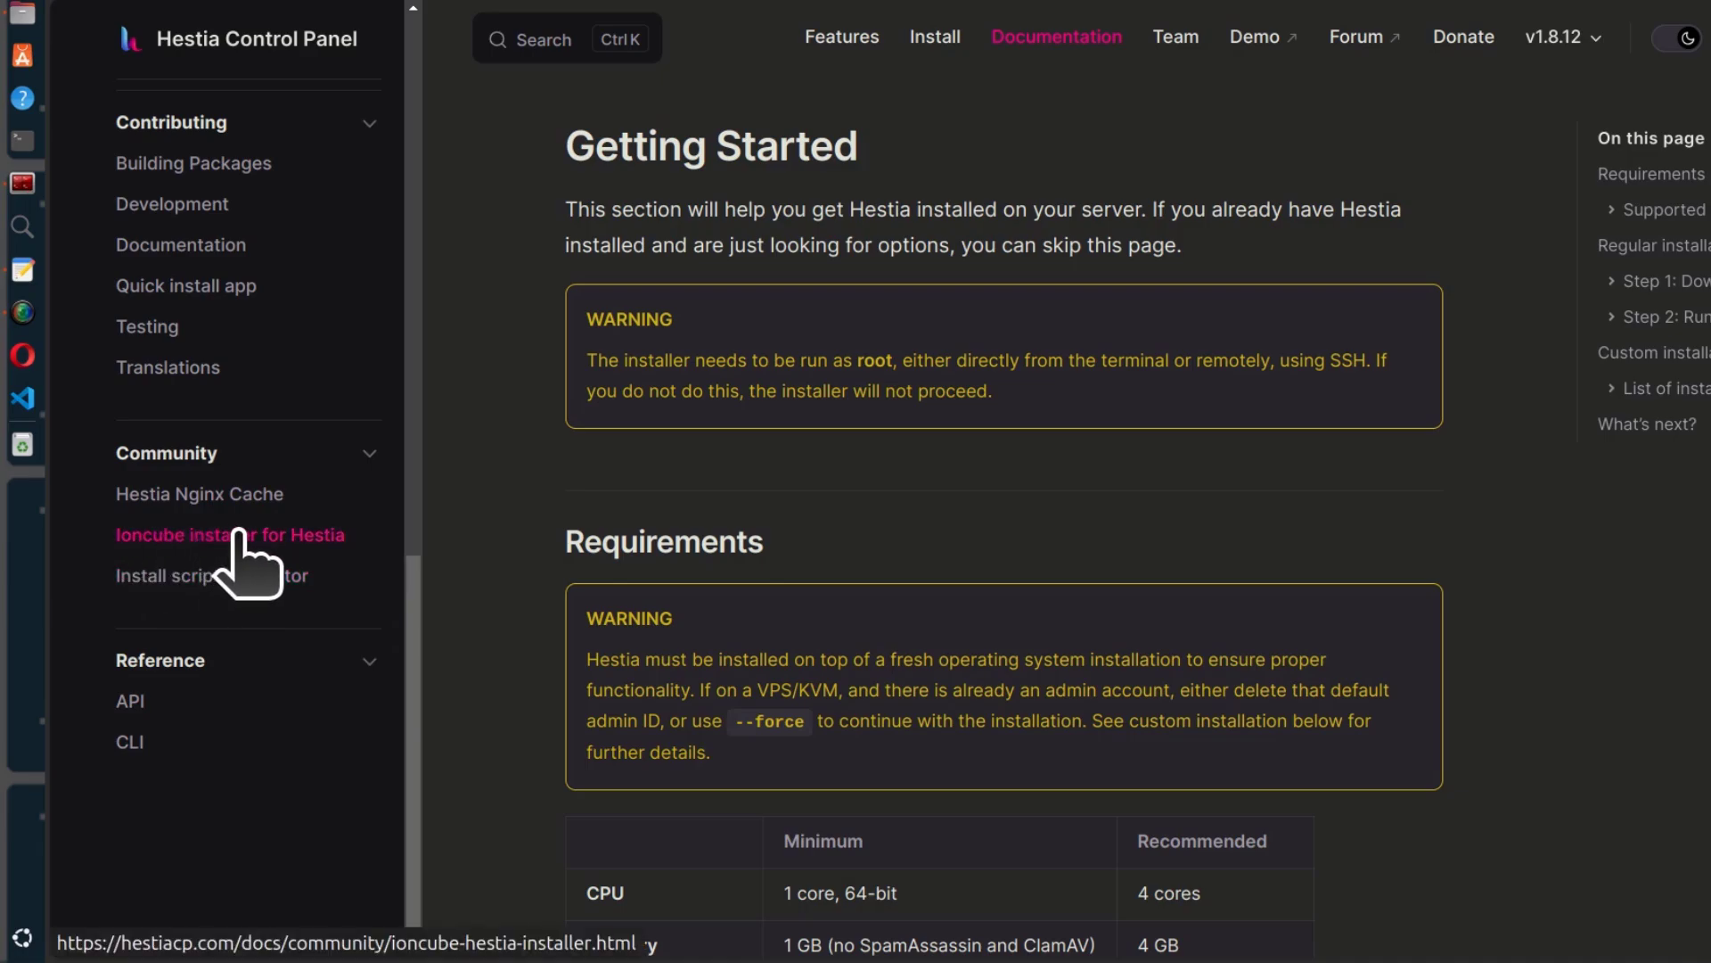
pyautogui.click(229, 535)
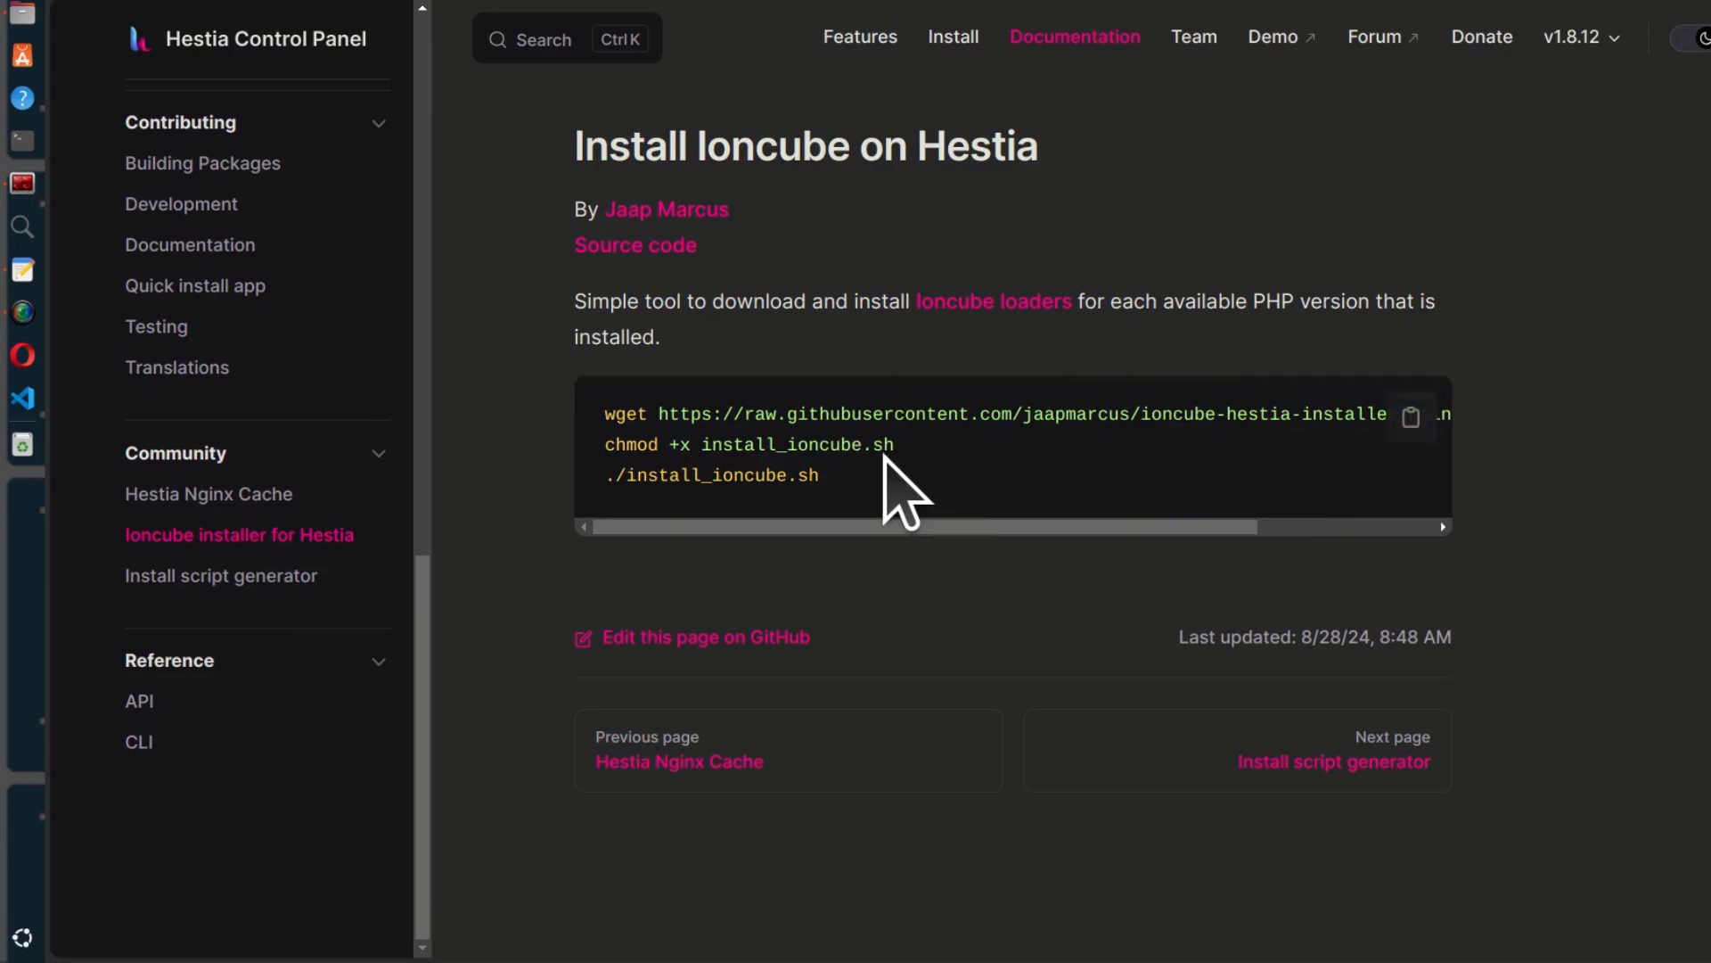
pyautogui.moveTo(1411, 417)
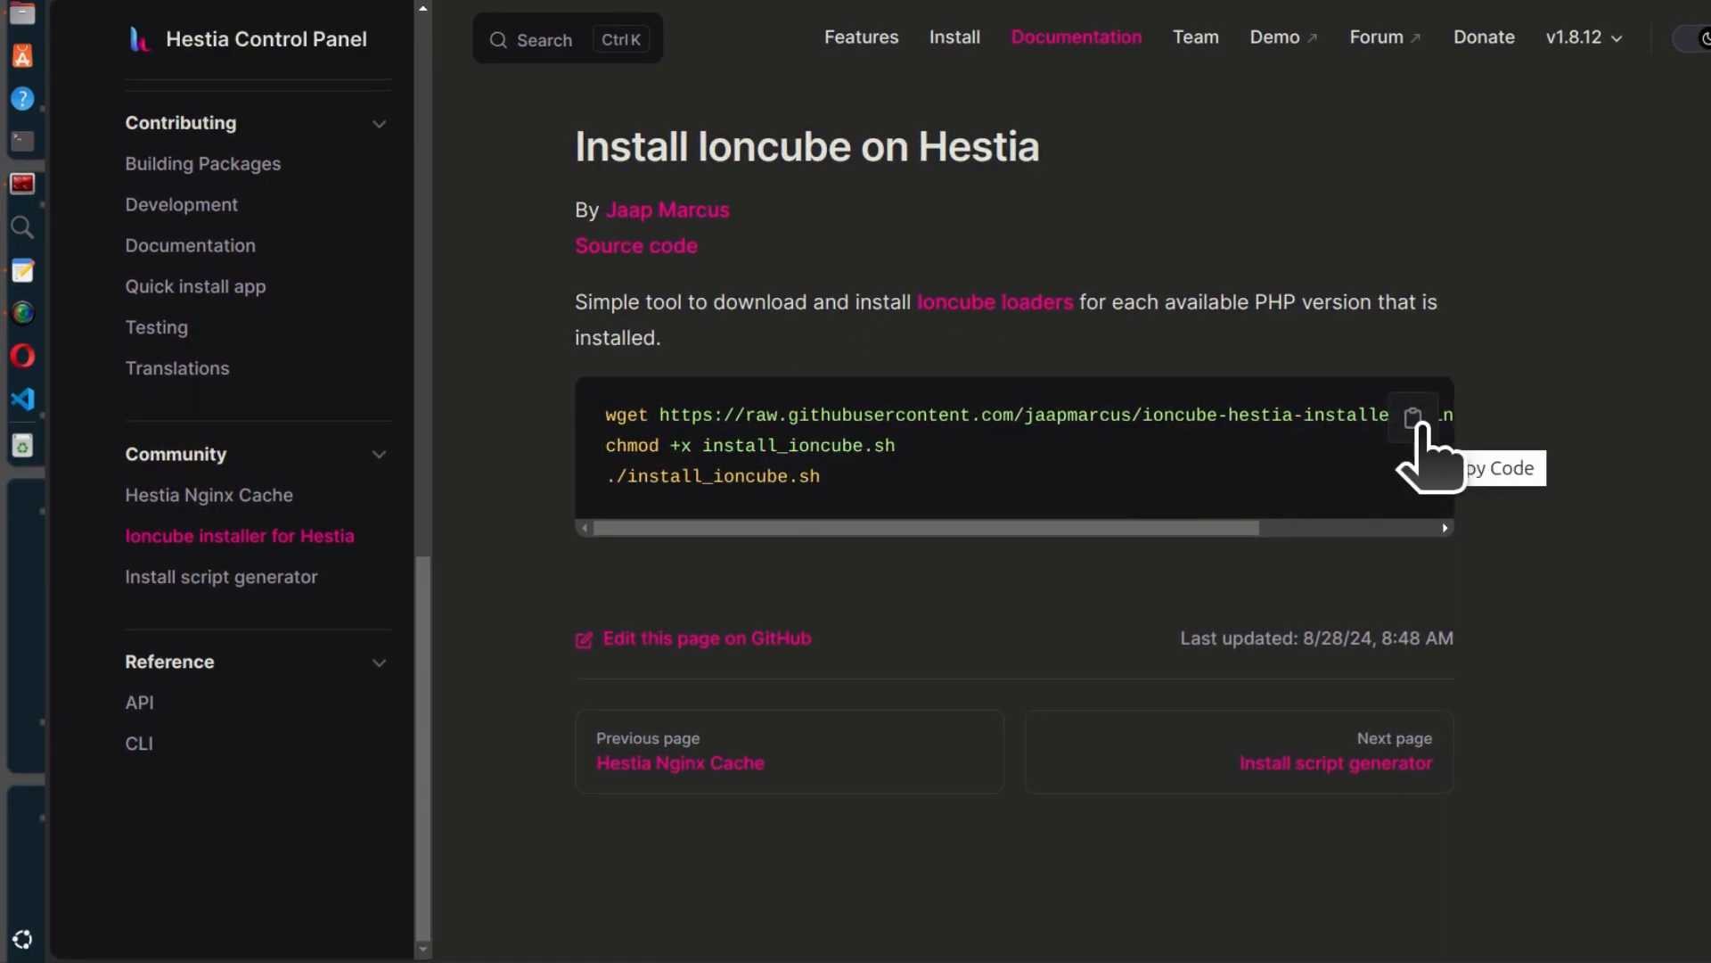
# Step: Copy the wget, chmod and install_ioncube.sh command block from the guide
pyautogui.click(1414, 418)
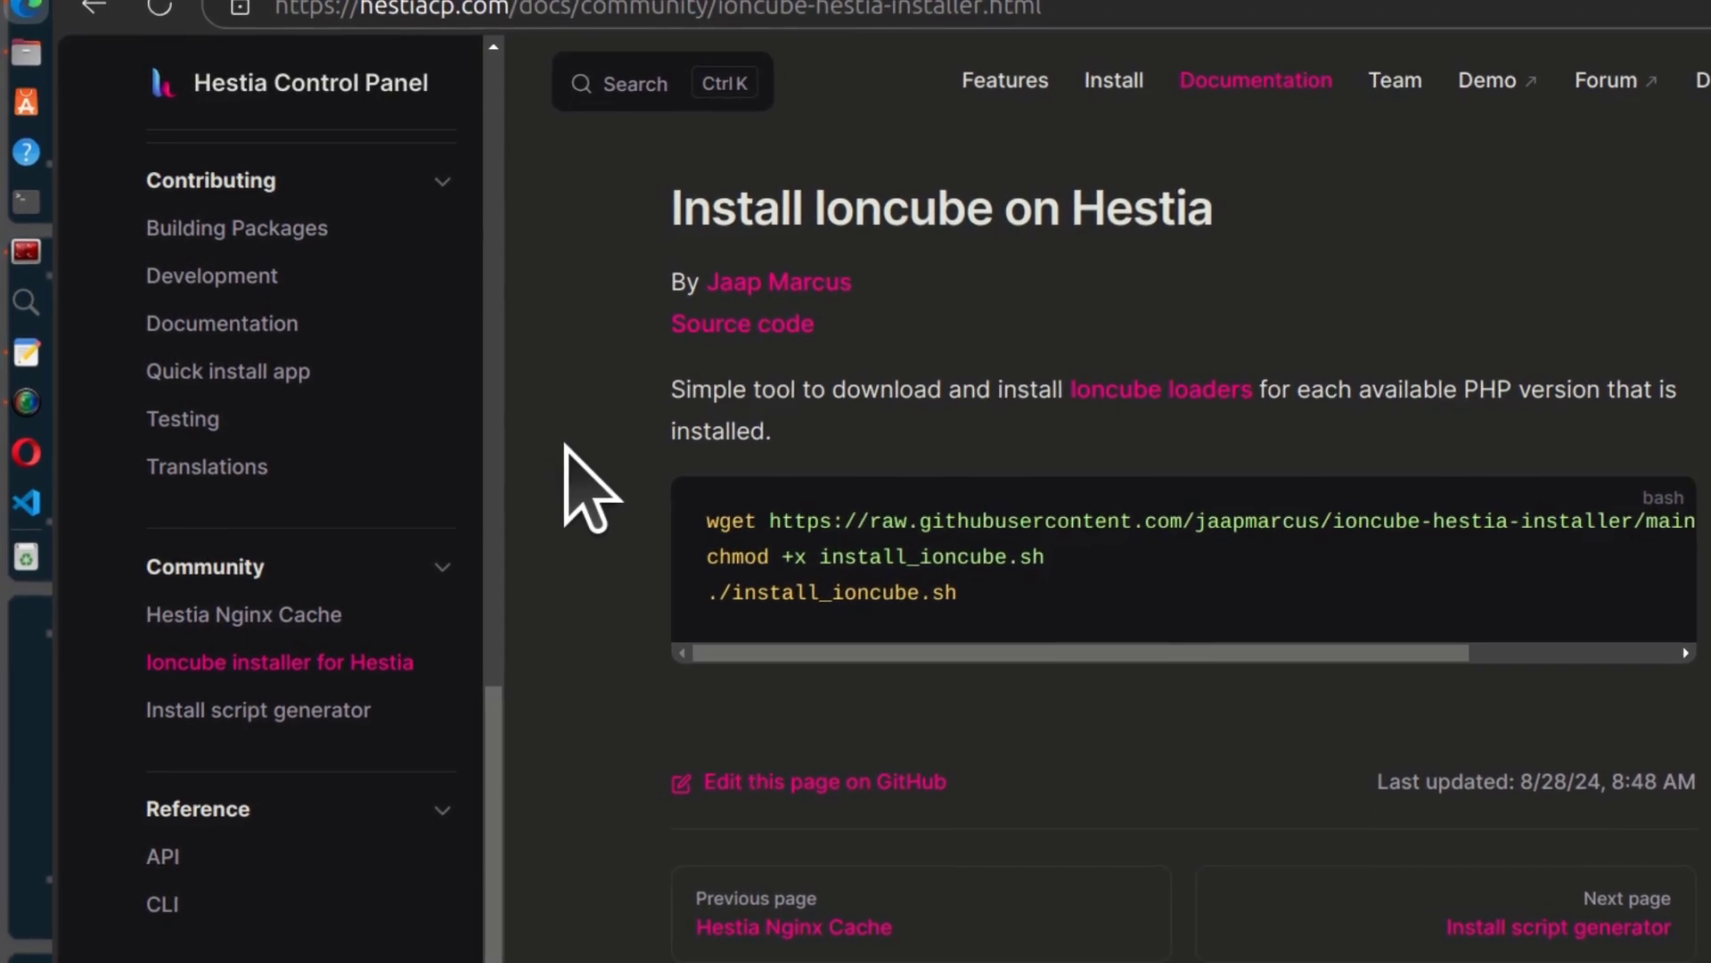
# Step: Run the pasted ionCube download and install commands in the terminal, with chmod and the script prefixed by sudo
pyautogui.click(26, 264)
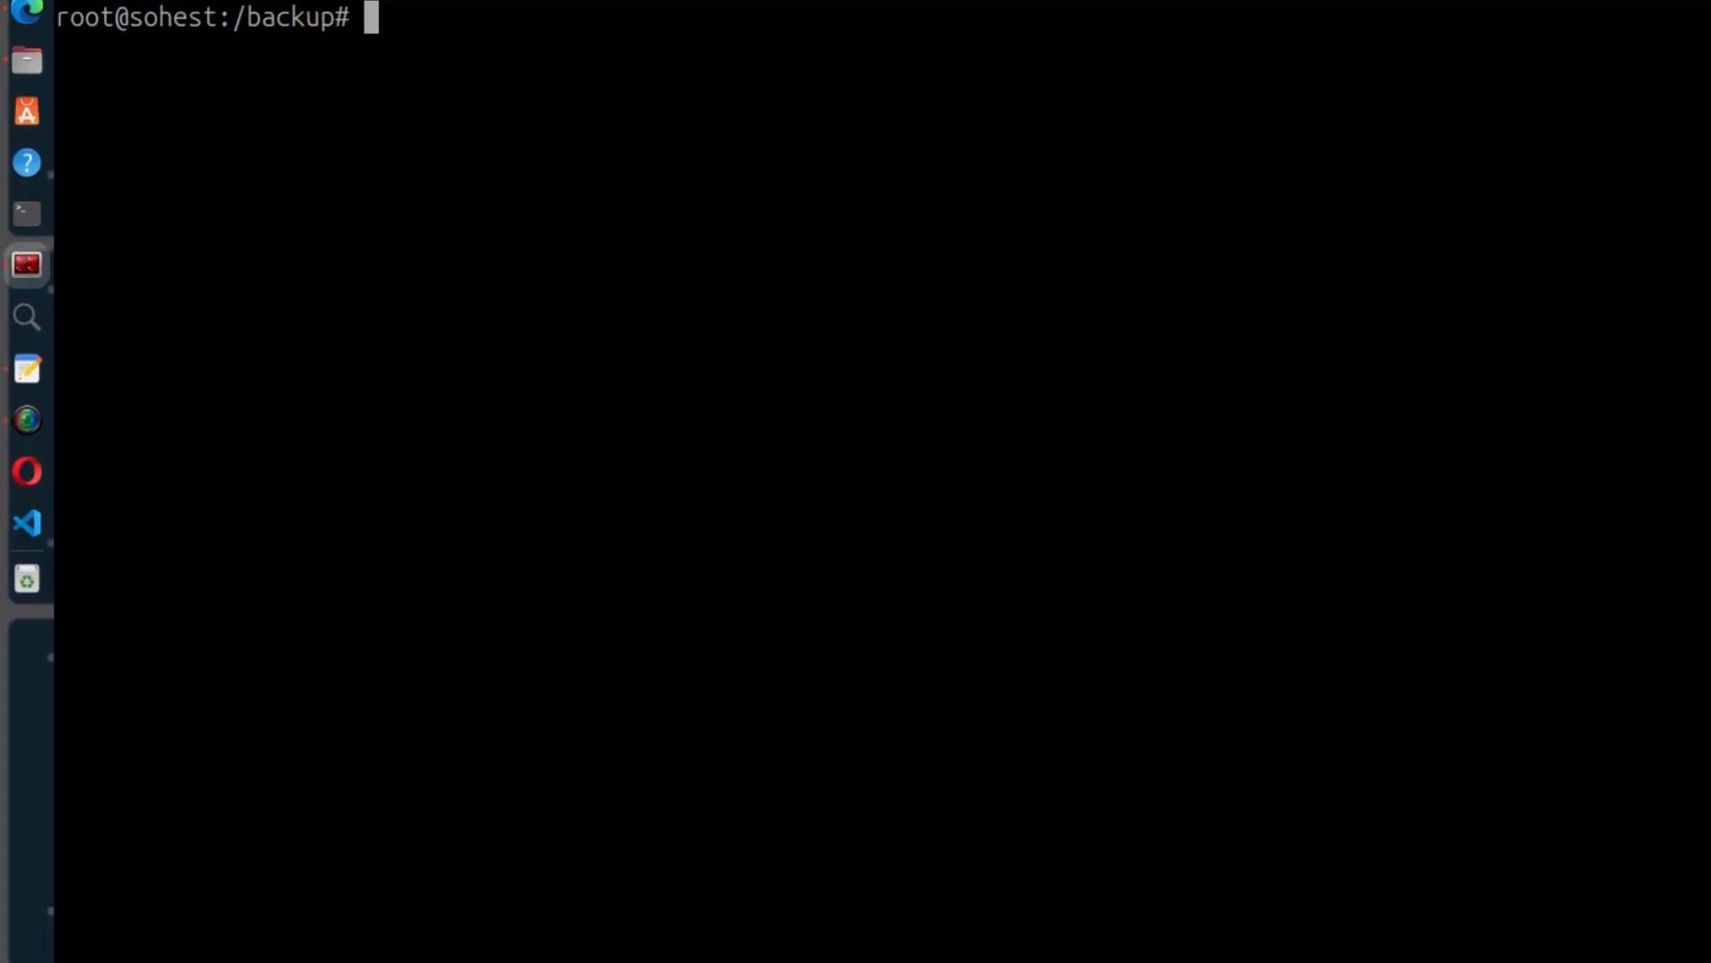
pyautogui.write('wget https://raw.githubusercontent.com/jaapmarcus/ioncube-hestia-installer/main/install_ioncube.sh')
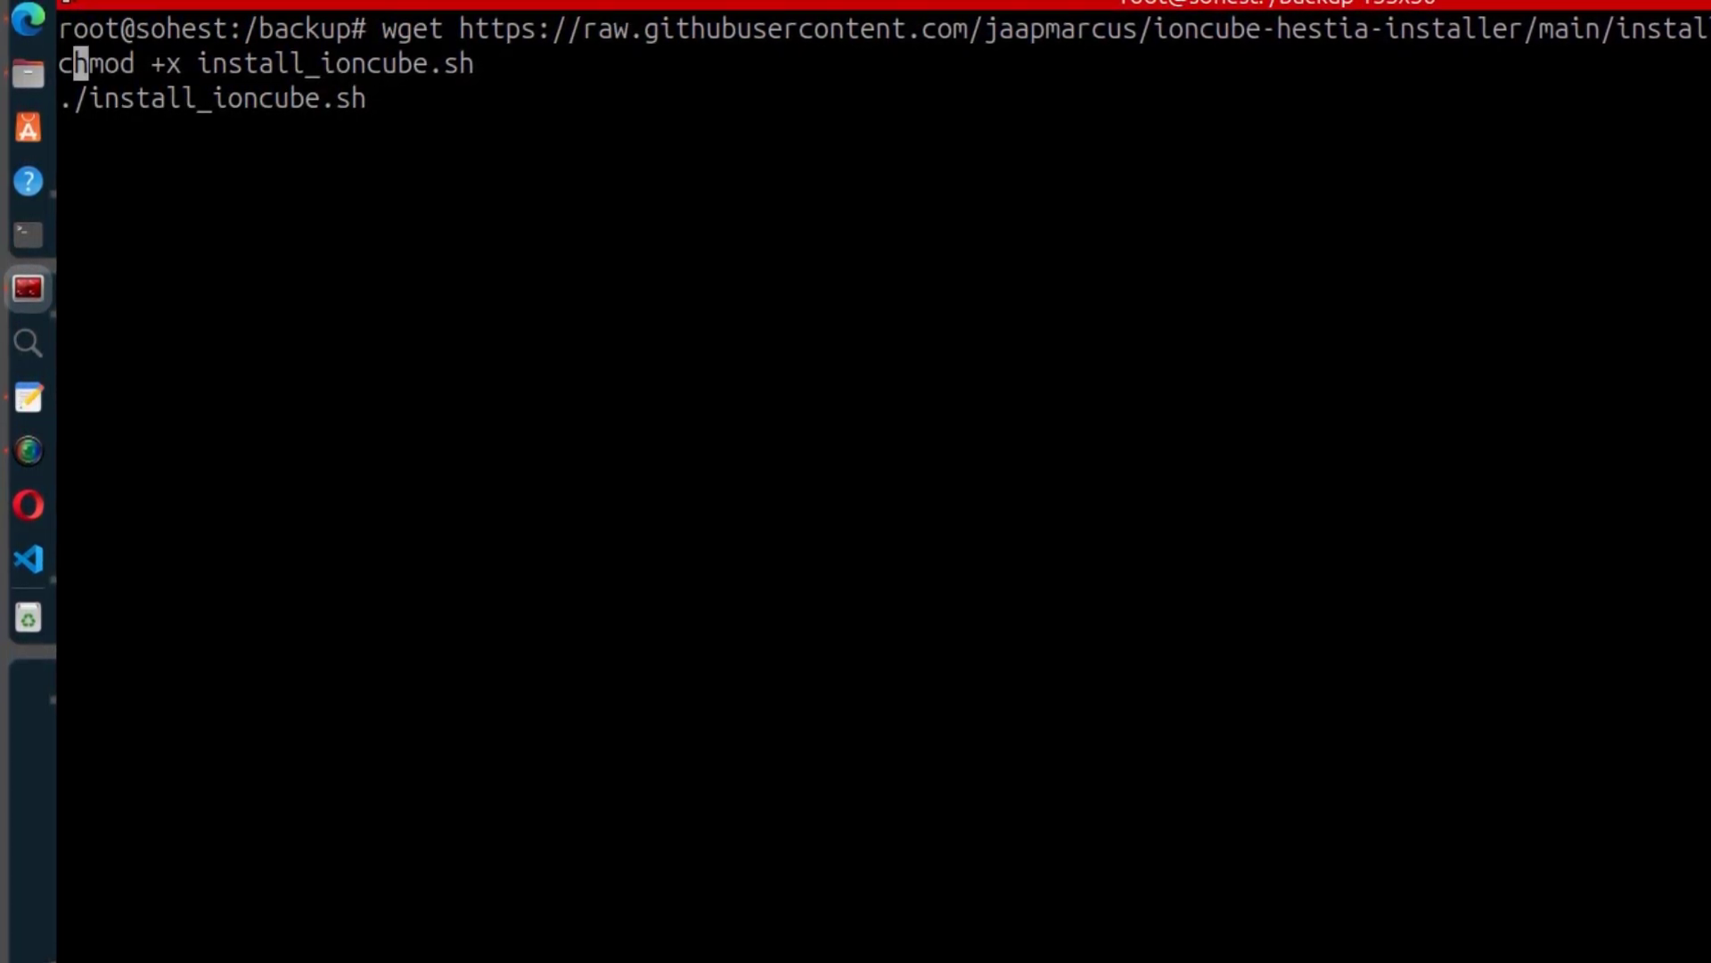
pyautogui.write('sudo')
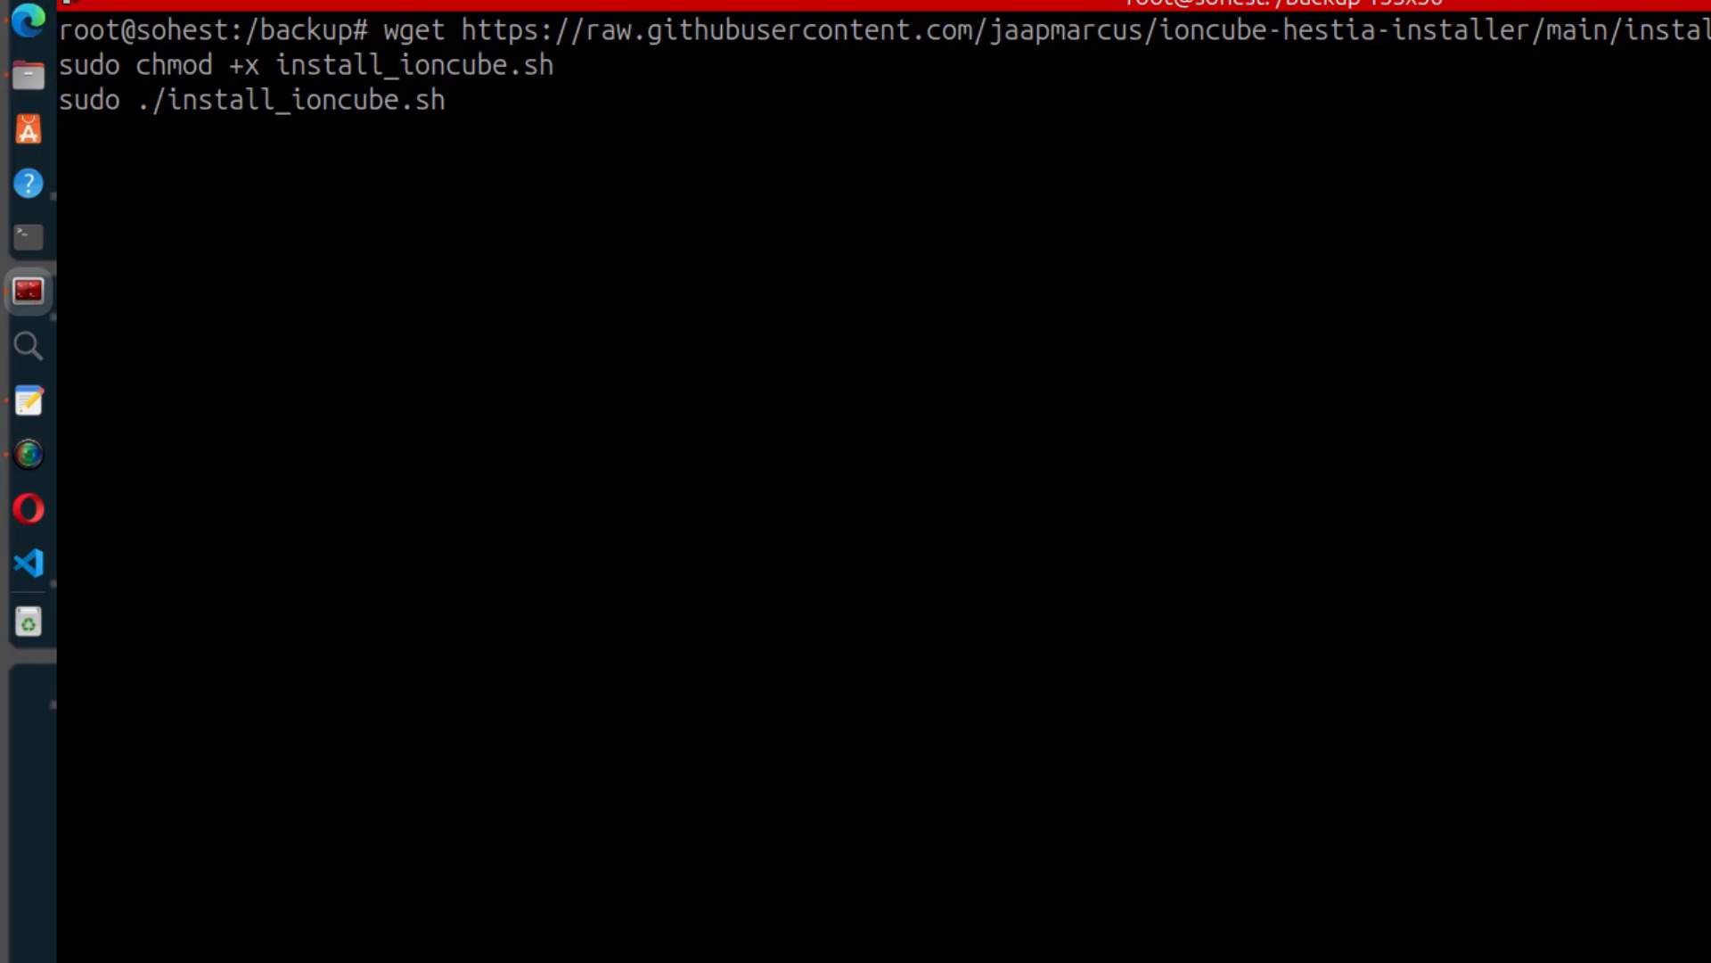
pyautogui.press('Return')
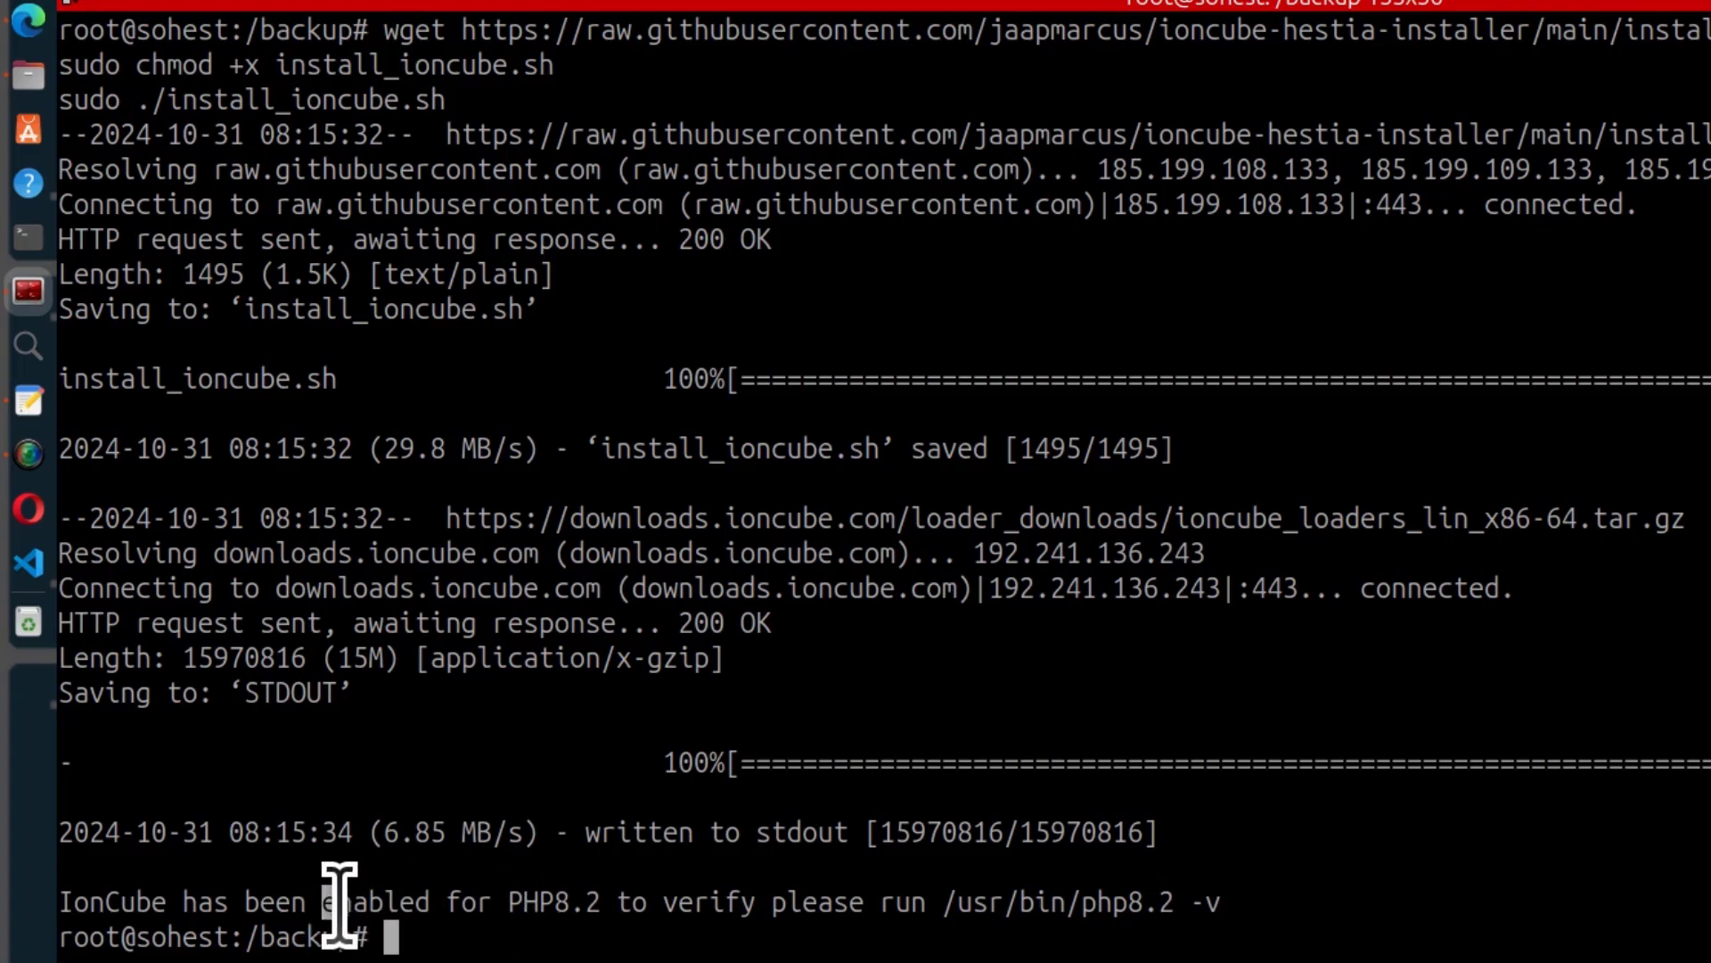
# Step: Highlight the installer's final 'enabled for PHP8.2' confirmation message
pyautogui.moveTo(321, 901); pyautogui.dragTo(692, 901)
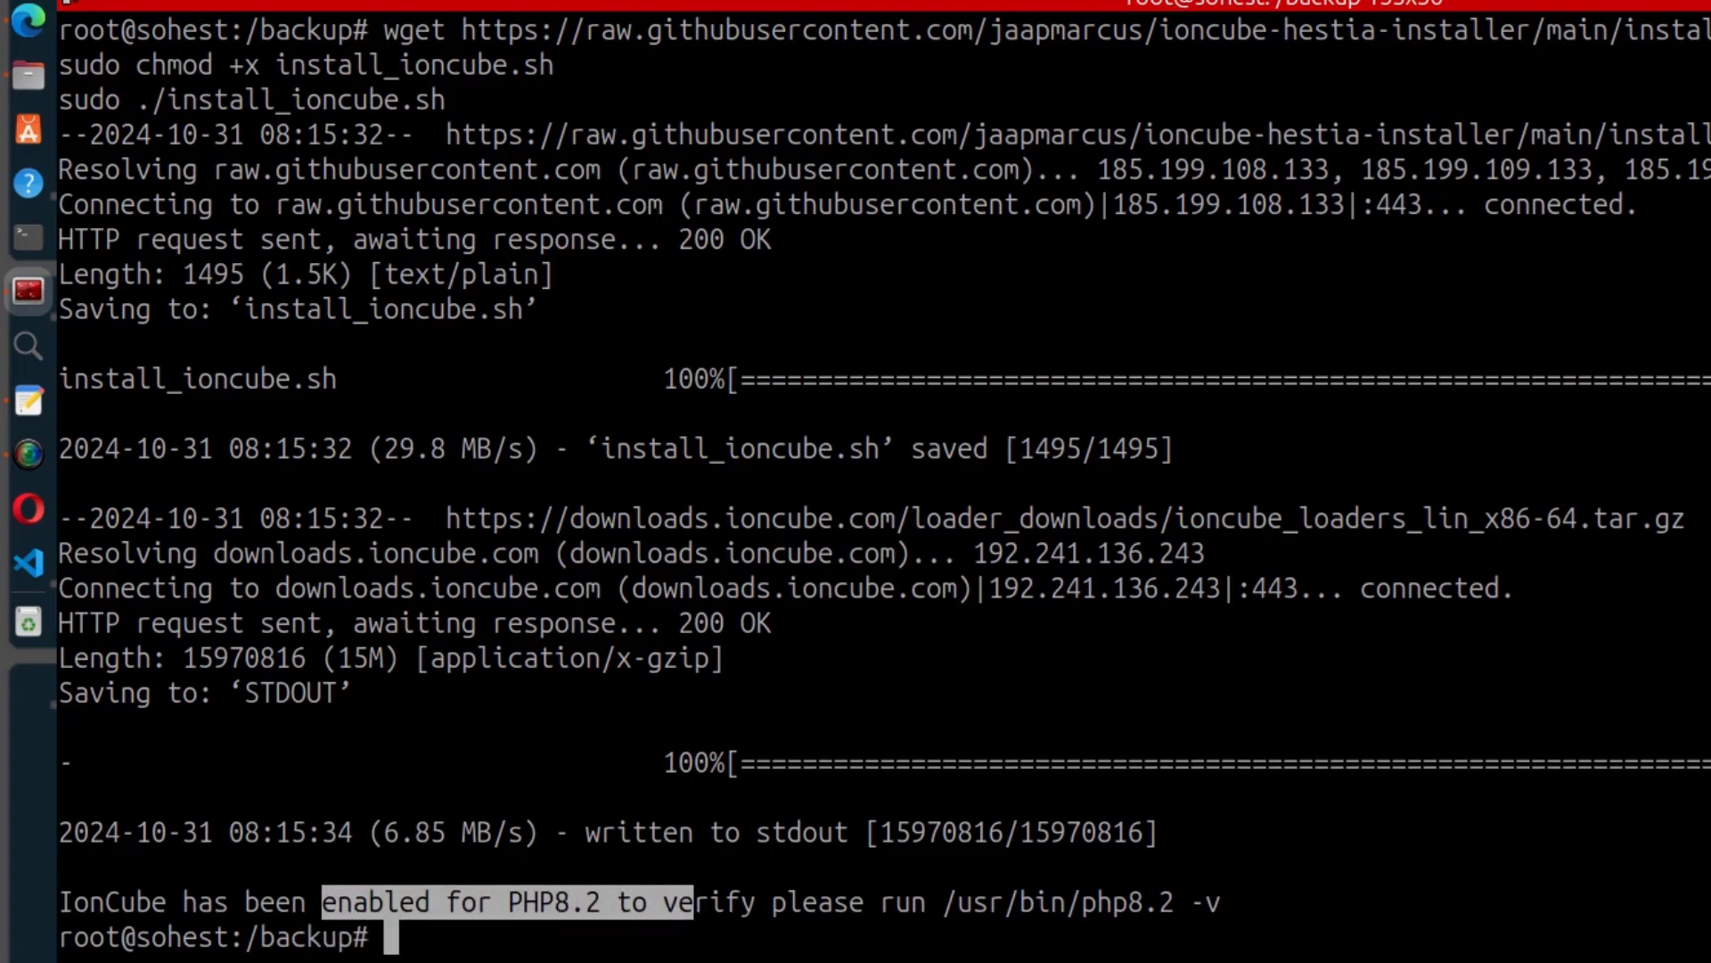